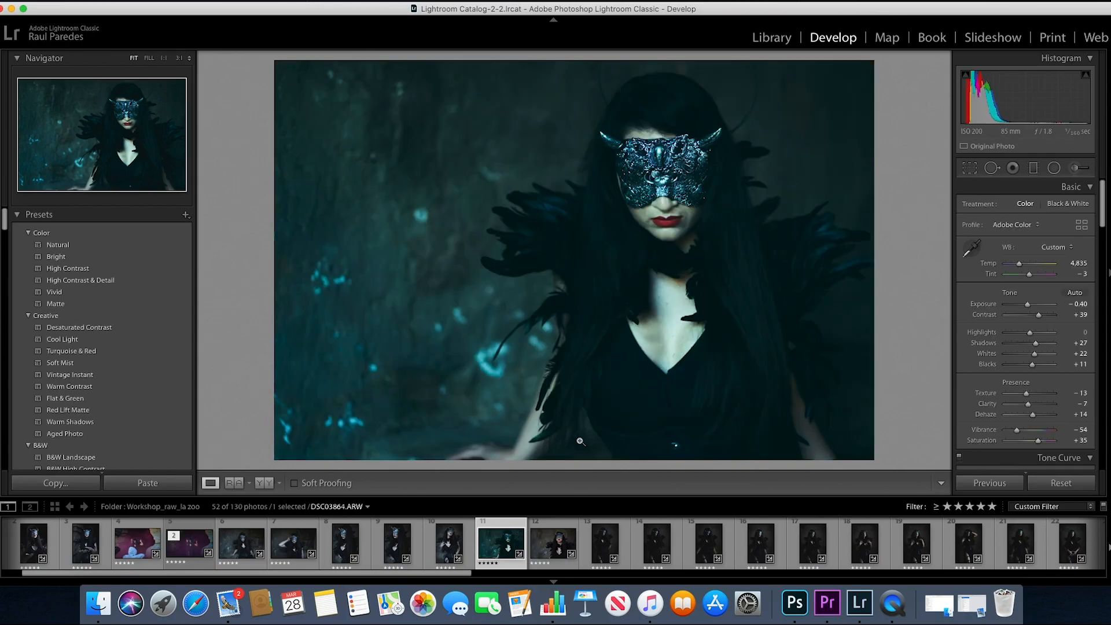
Step: Load the unedited masked-woman portrait (photo 12) from the filmstrip
left_click(552, 543)
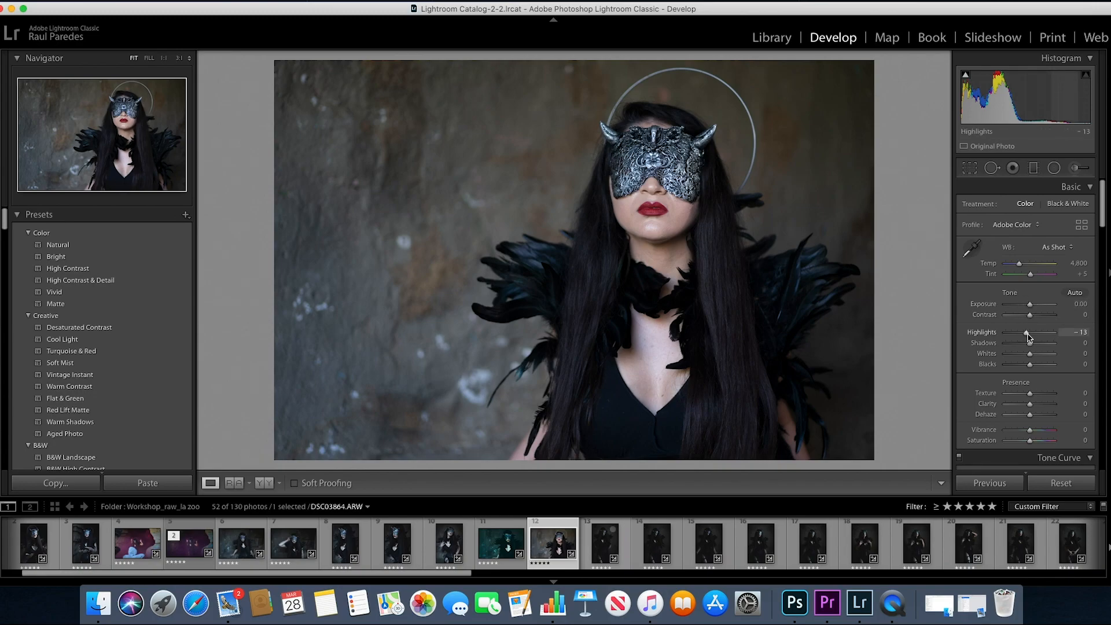
Step: Reset Highlights to zero before setting the basic tone values
double_click(1026, 331)
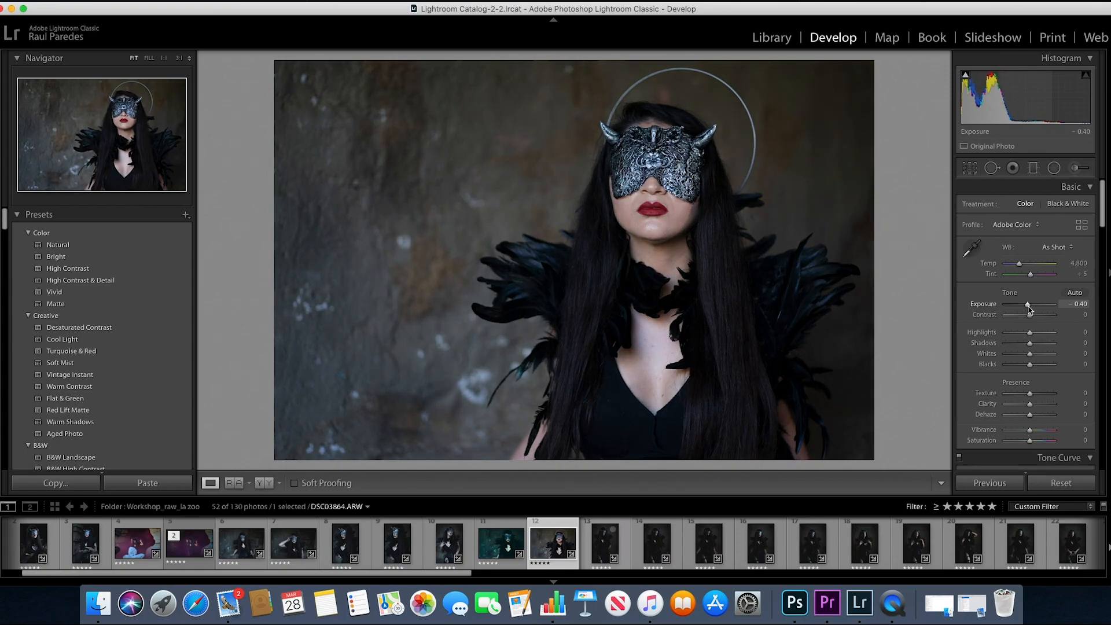
mouse_move(1029, 337)
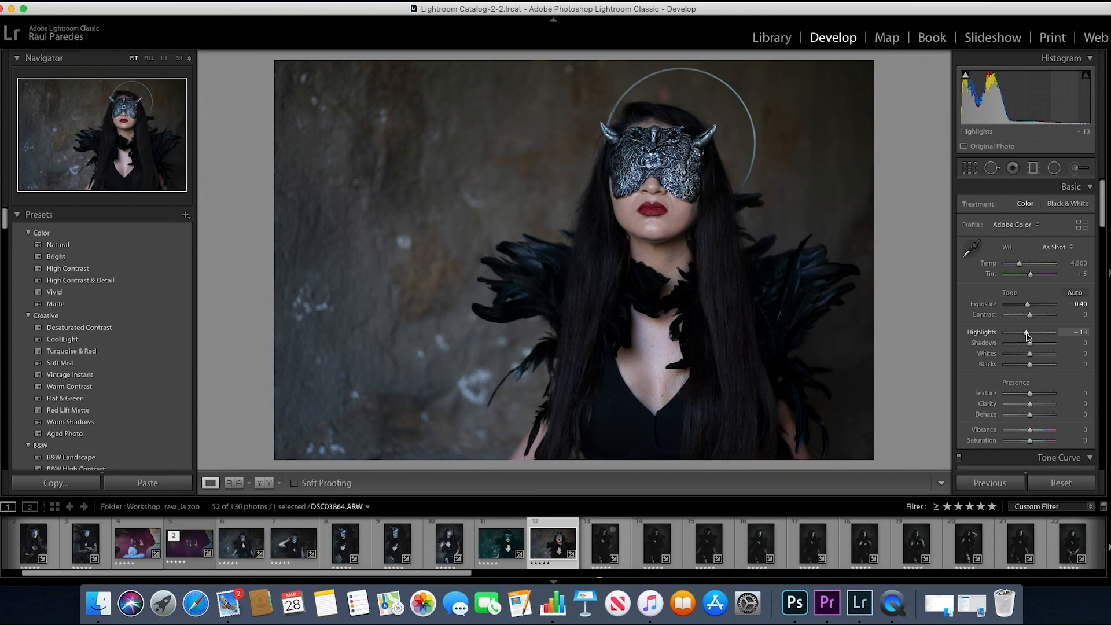
mouse_move(1029, 354)
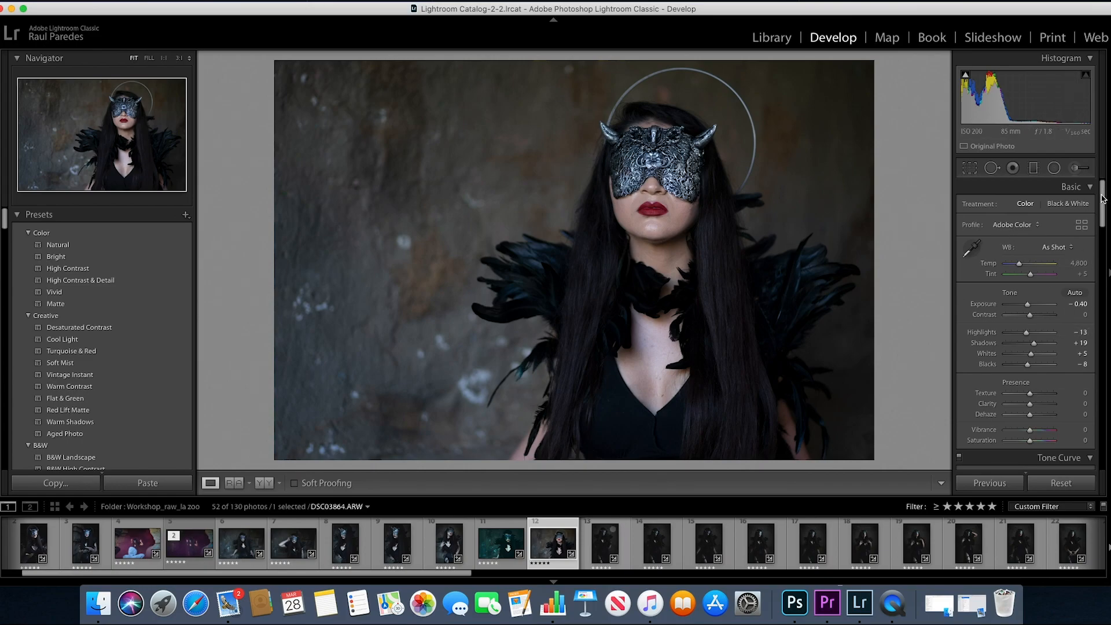
Step: Enable Remove Chromatic Aberration and Sony FE 85mm F1.8 profile corrections in Lens Corrections
scroll("down", 3)
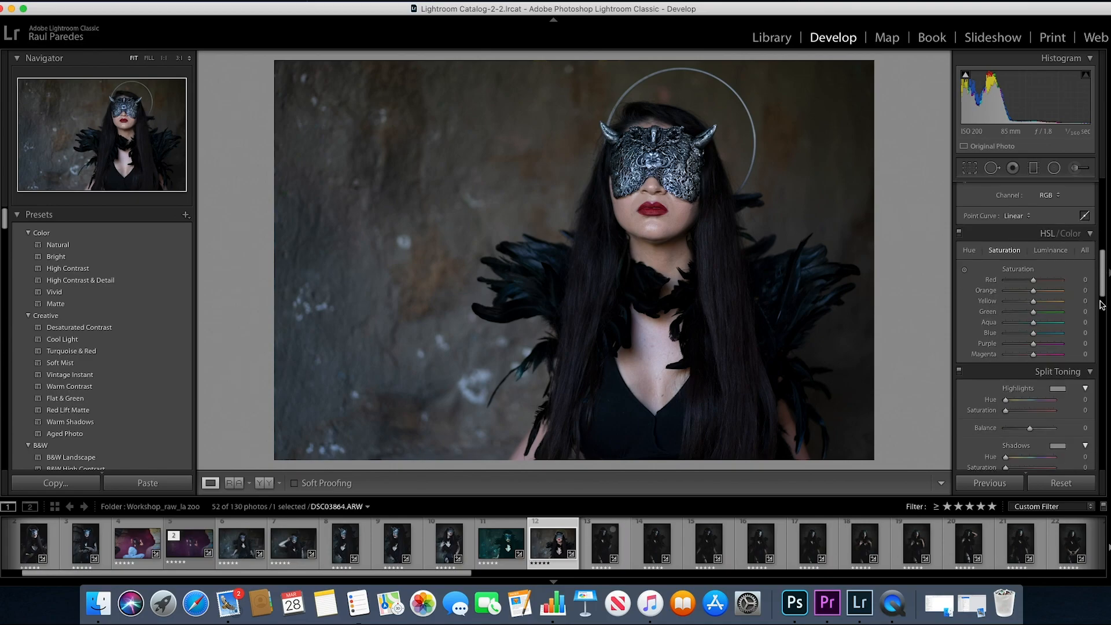
scroll("down", 3)
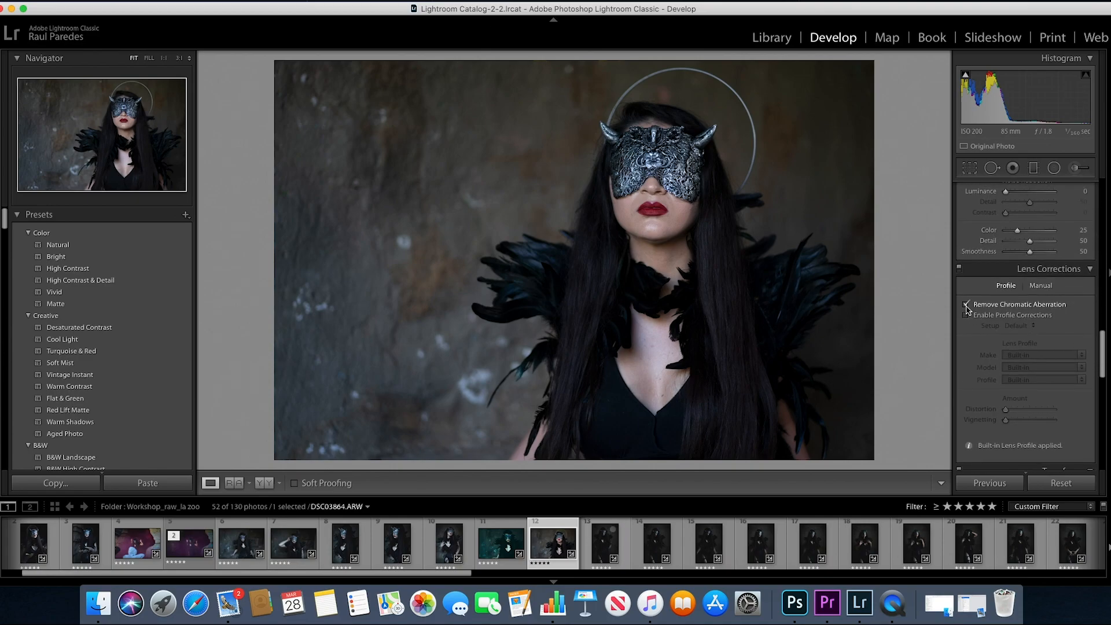
left_click(966, 305)
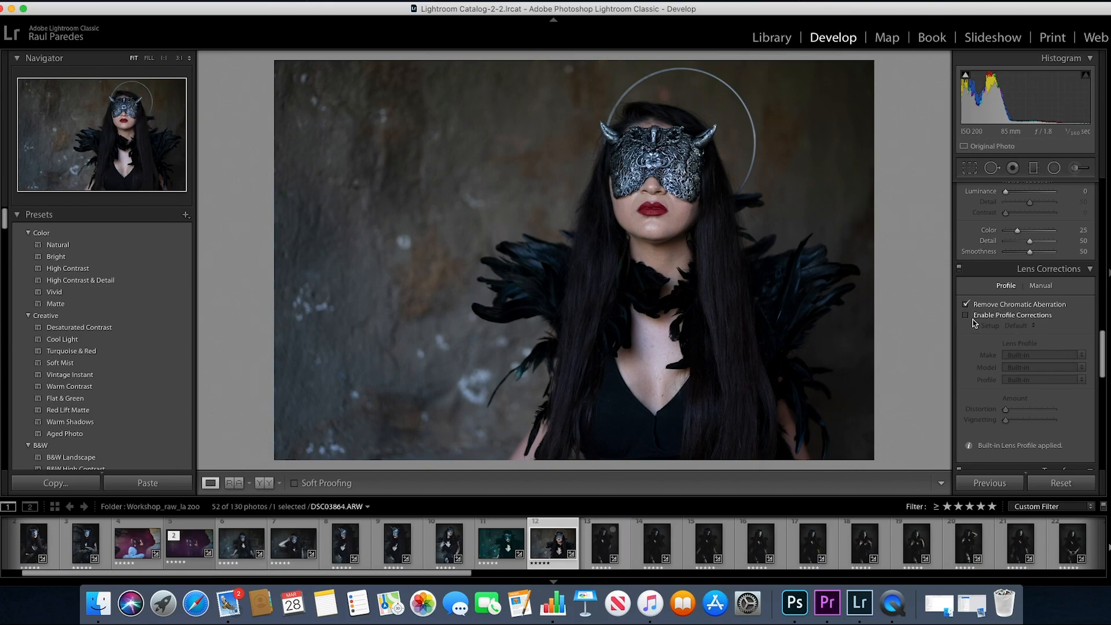
left_click(966, 315)
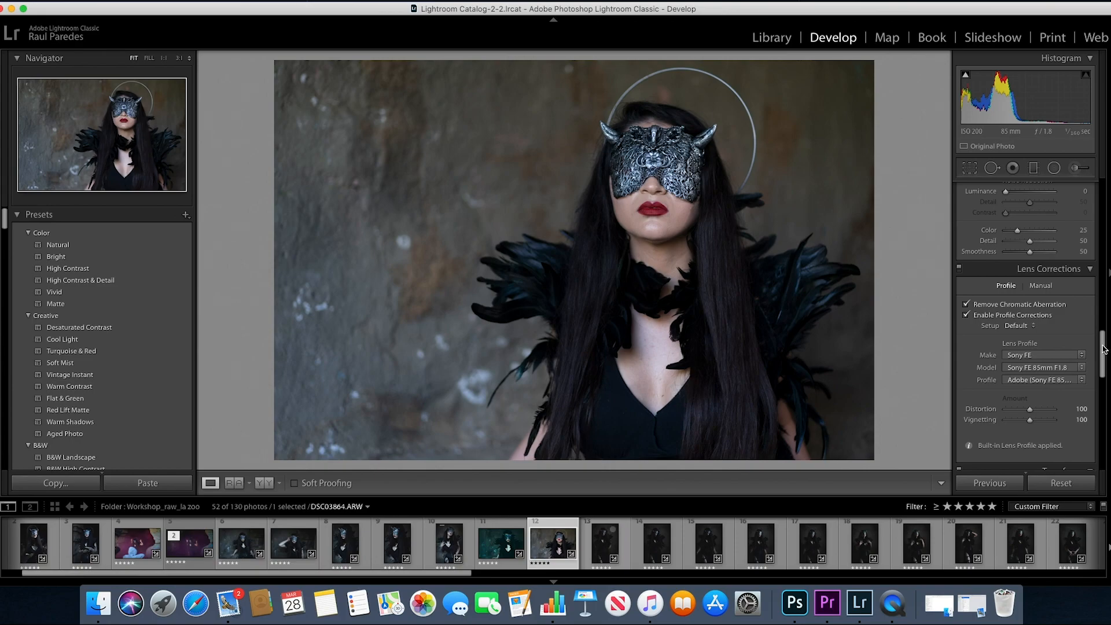
Step: Set Presence to texture −6, clarity −5, vibrance −35 and saturation +22
scroll("up", 3)
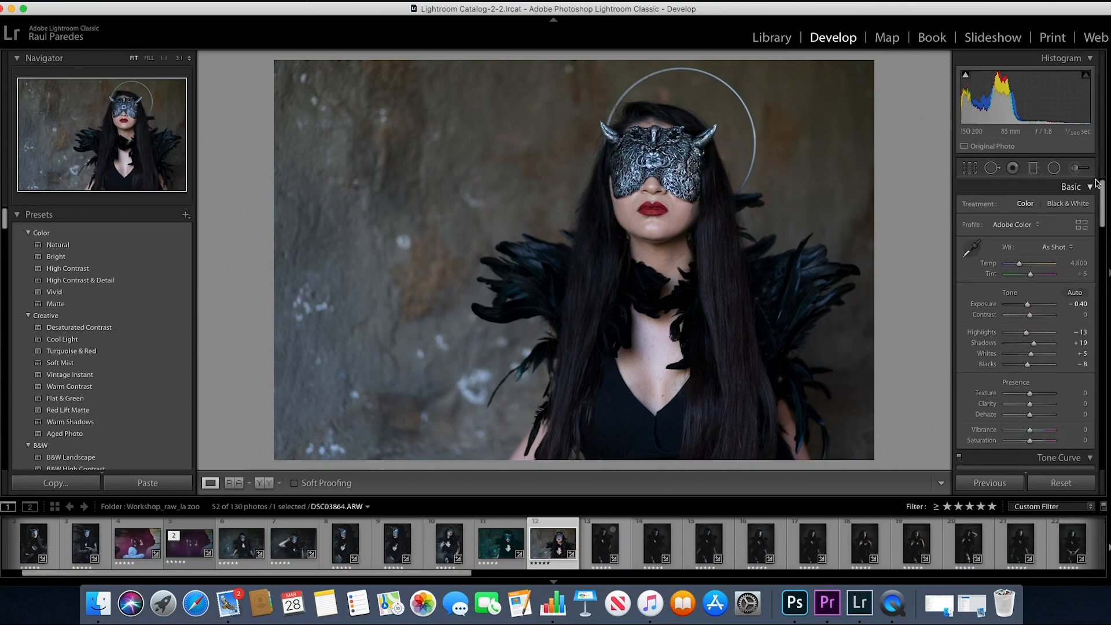
mouse_move(1076, 403)
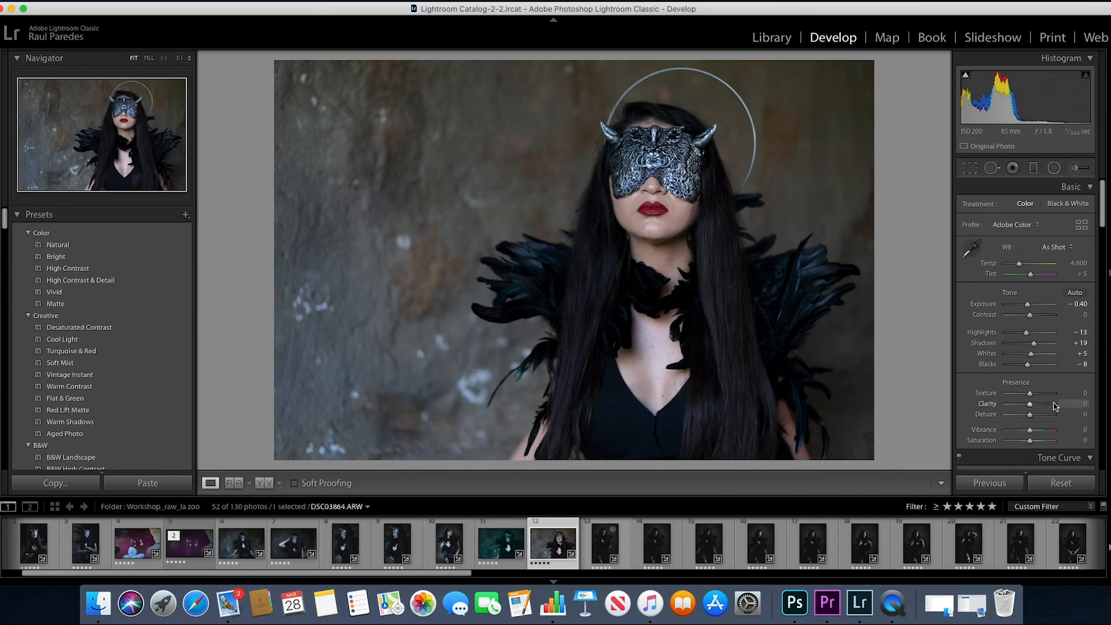
mouse_move(1040, 403)
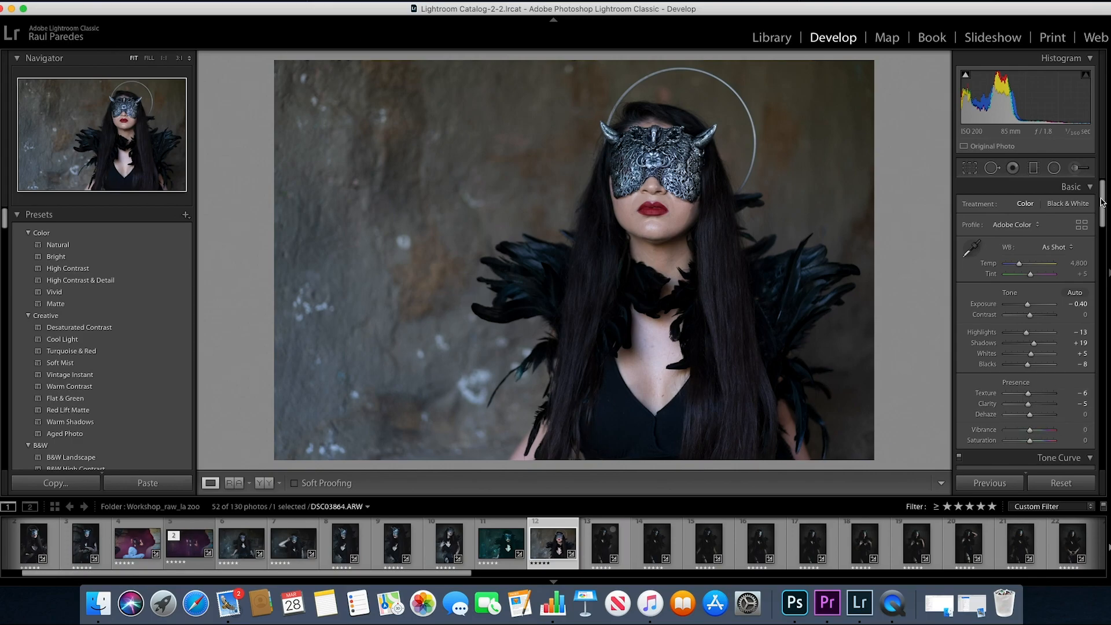
scroll("down", 3)
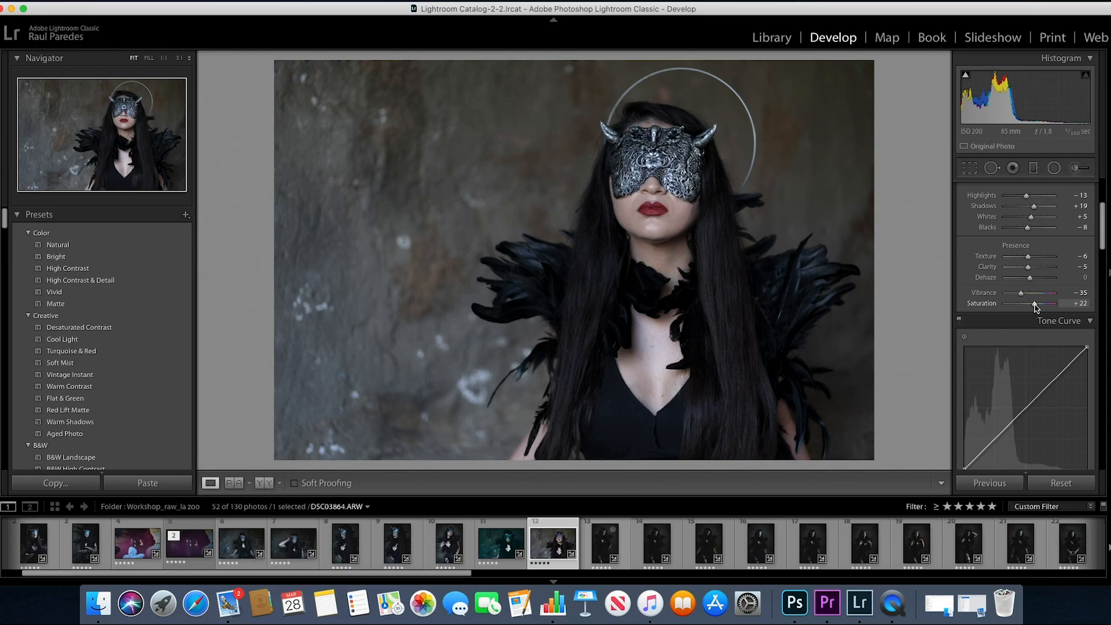
scroll("down", 3)
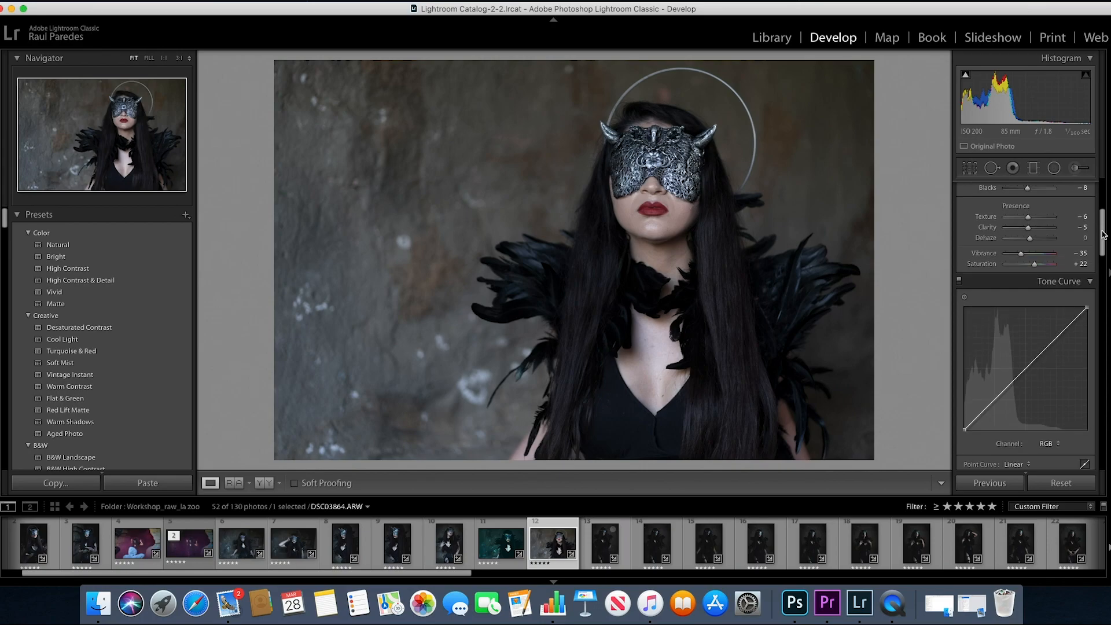
Step: Shape a gentle S-shaped RGB point curve with a raised black point
scroll("down", 3)
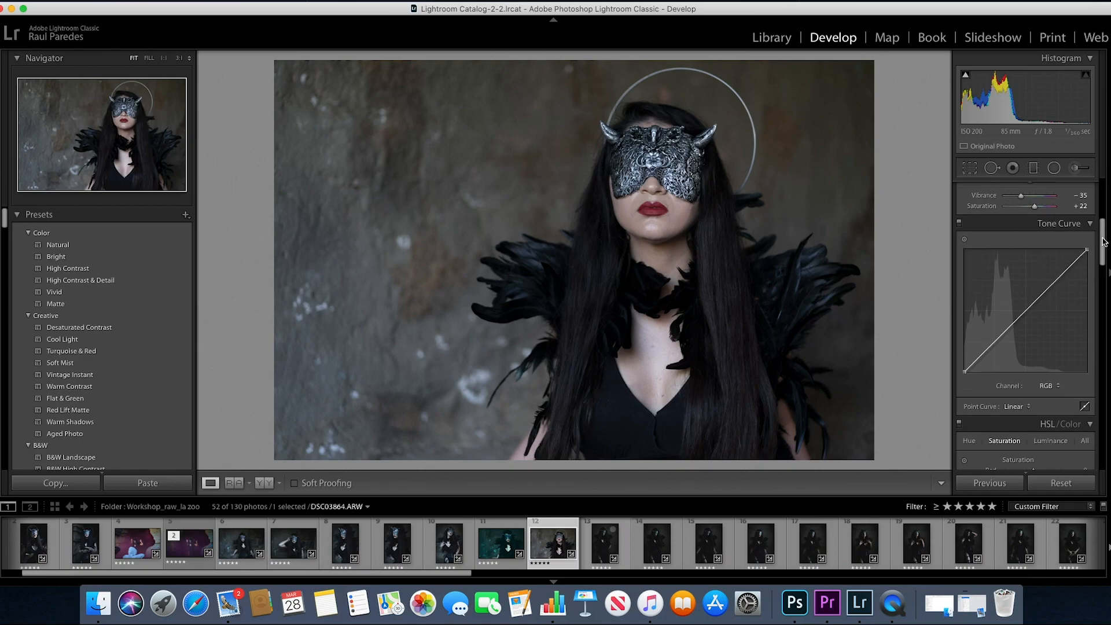
mouse_move(1025, 312)
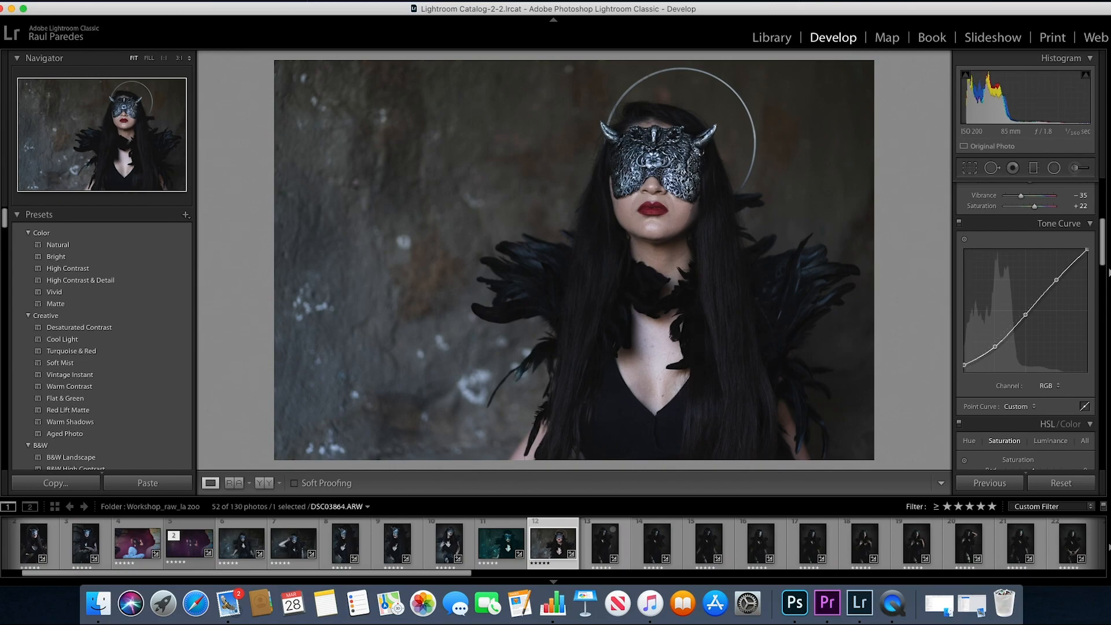
scroll("down", 3)
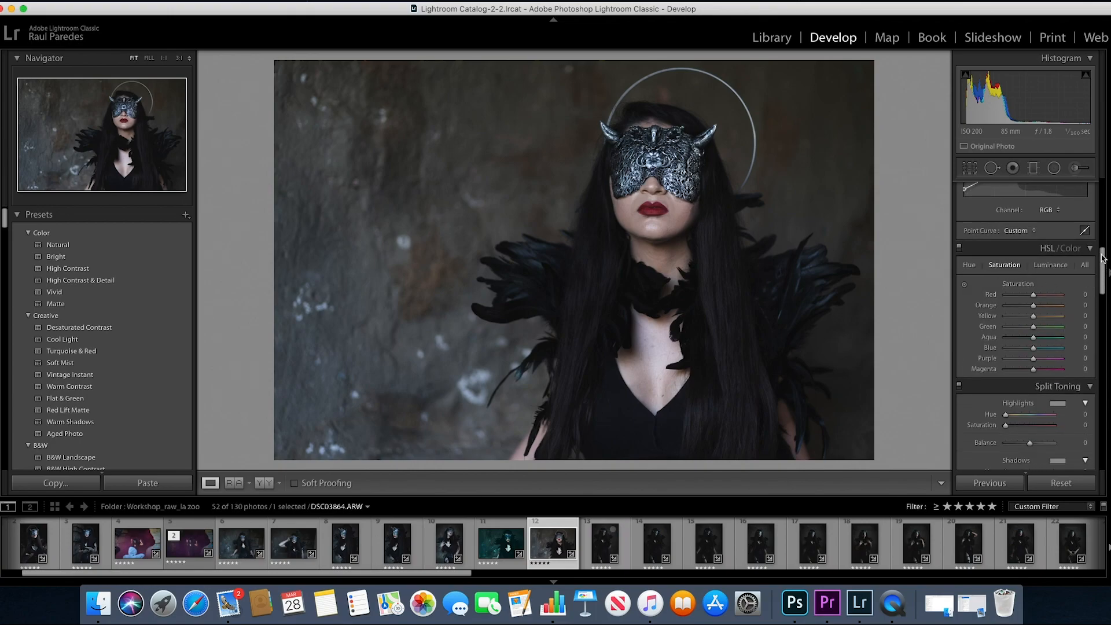
Step: Raise luminance noise reduction to 21 in the Detail panel, keeping sharpening at 40
scroll("down", 3)
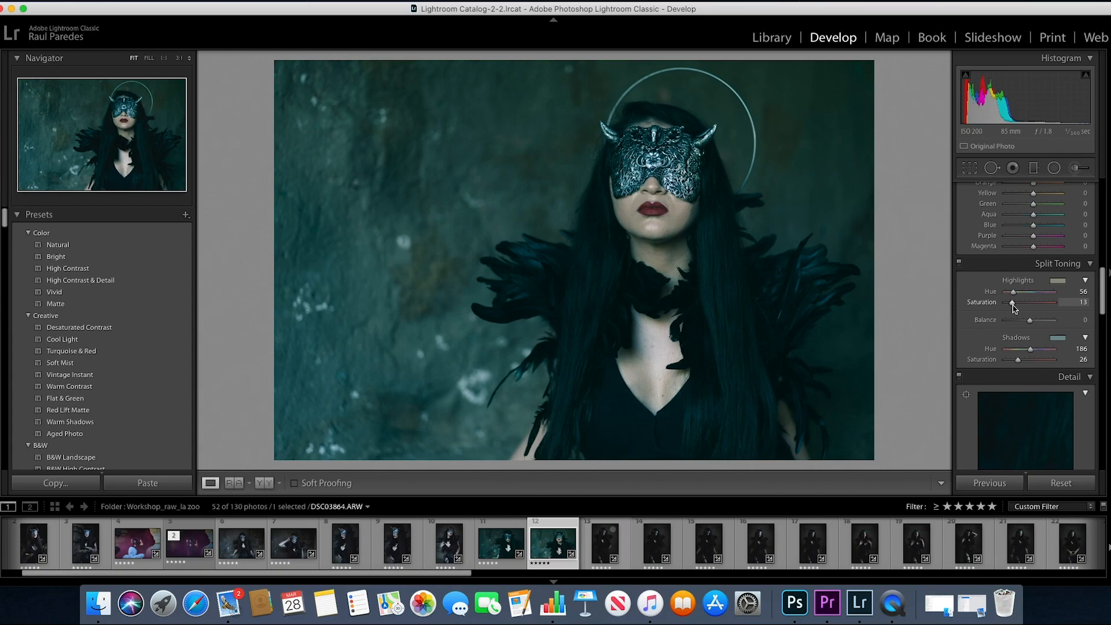
scroll("down", 3)
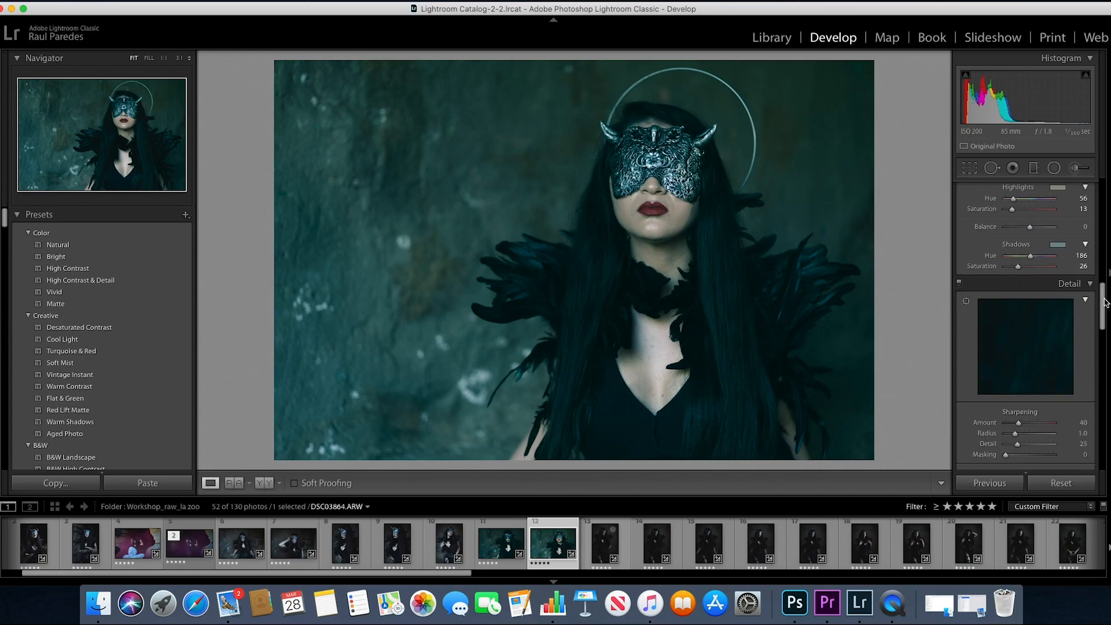
scroll("down", 3)
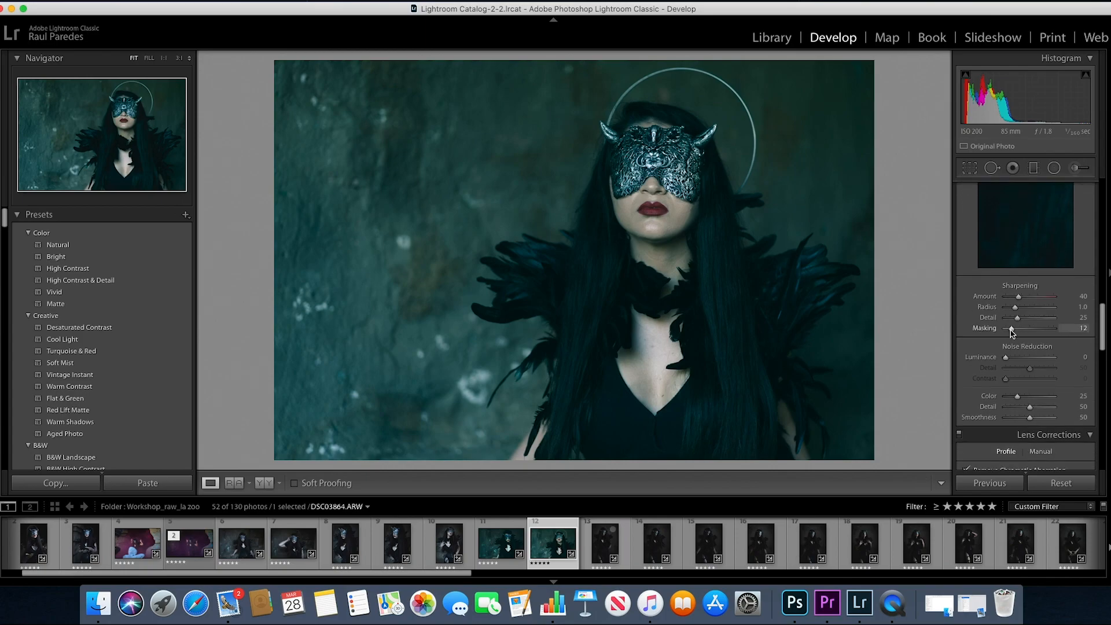
mouse_move(649, 184)
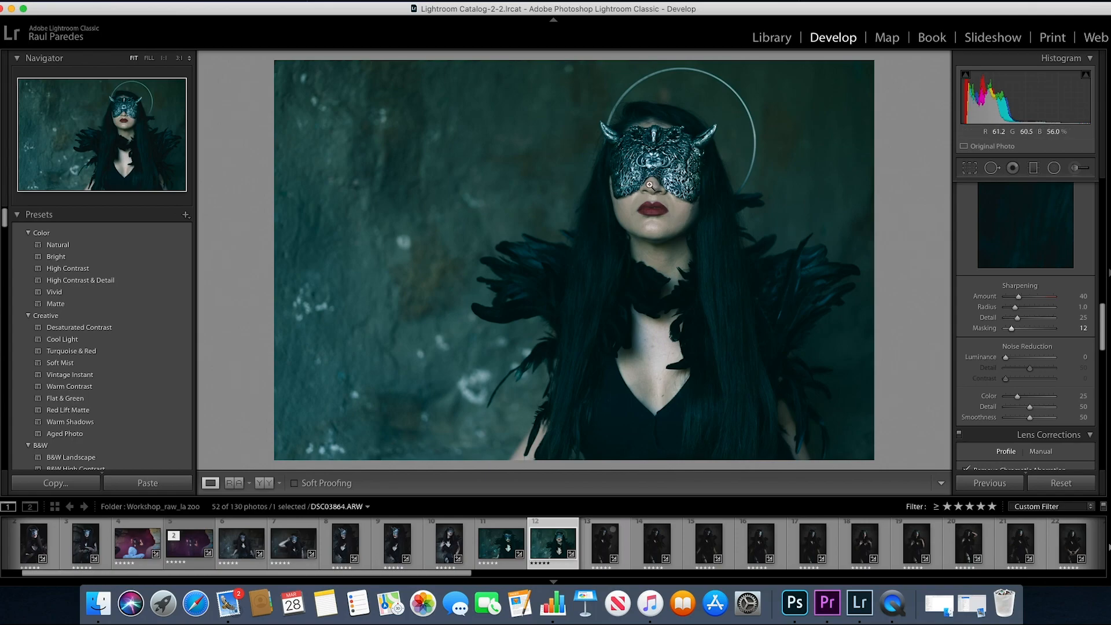
mouse_move(1003, 360)
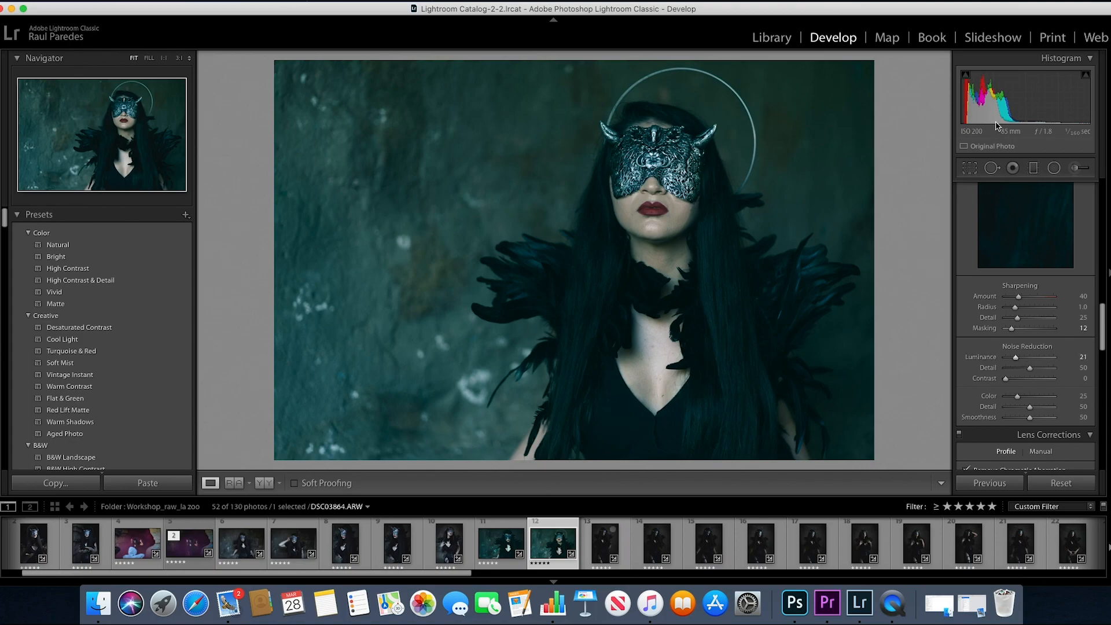
mouse_move(1009, 331)
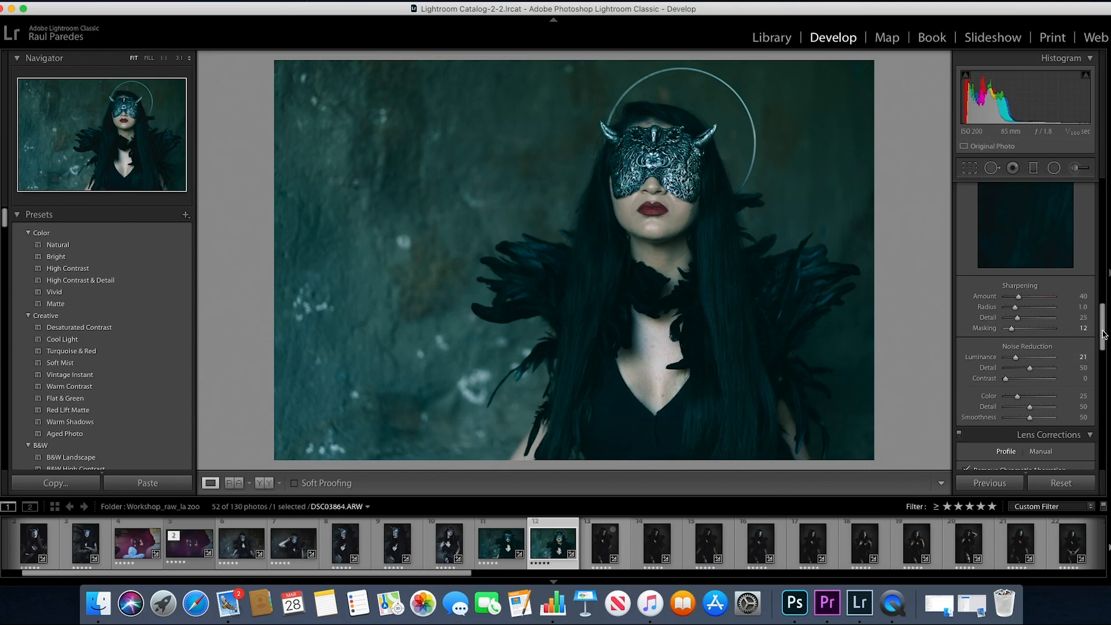
Step: Add a −21 post-crop vignette and shift the blue primary hue to −20
scroll("down", 3)
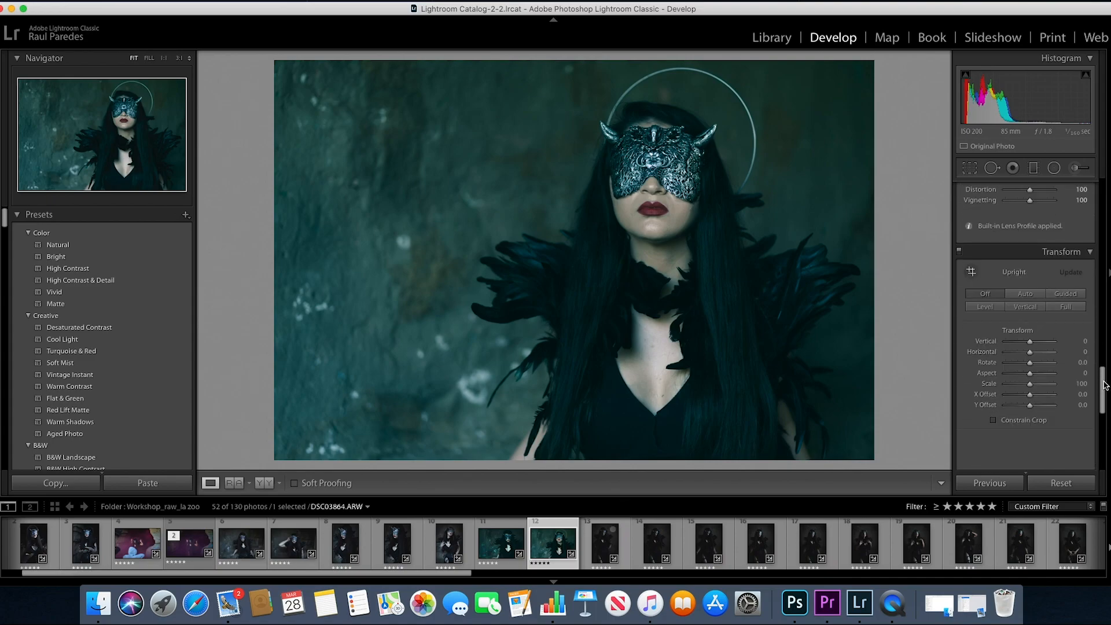
scroll("down", 3)
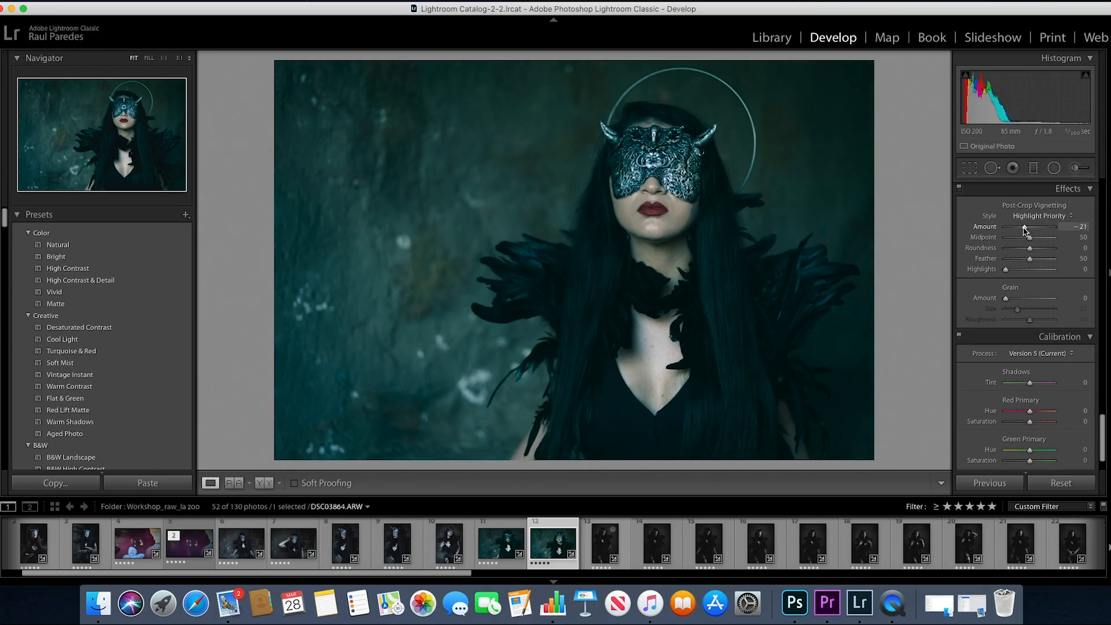
scroll("down", 3)
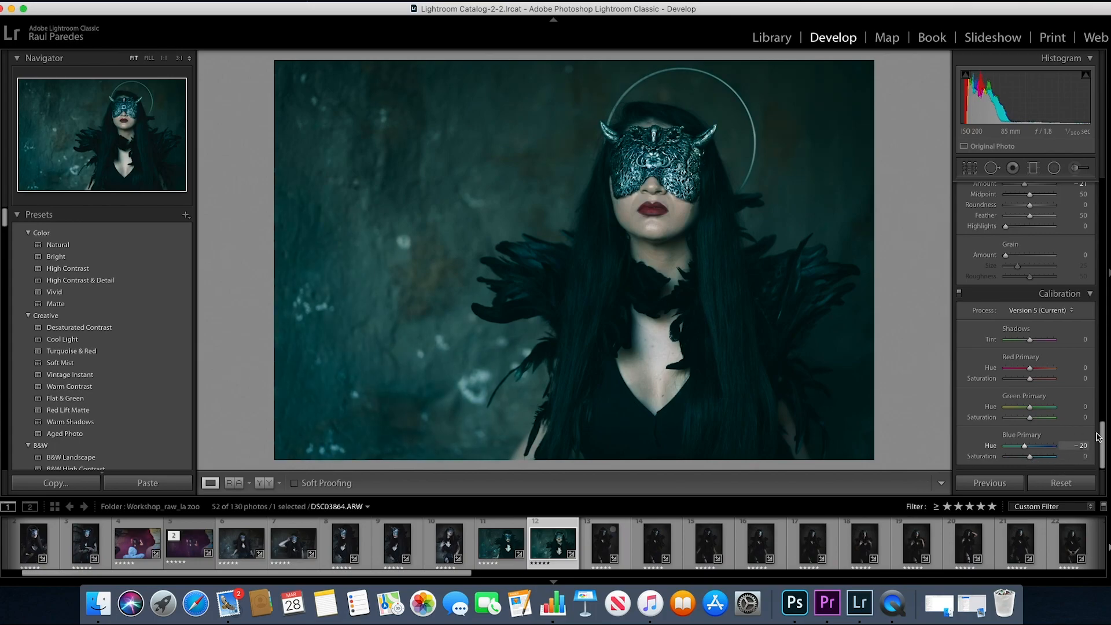
Step: Push contrast to +41, shadows +76, whites +14, vibrance −42, and lift the curve's blacks
scroll("up", 3)
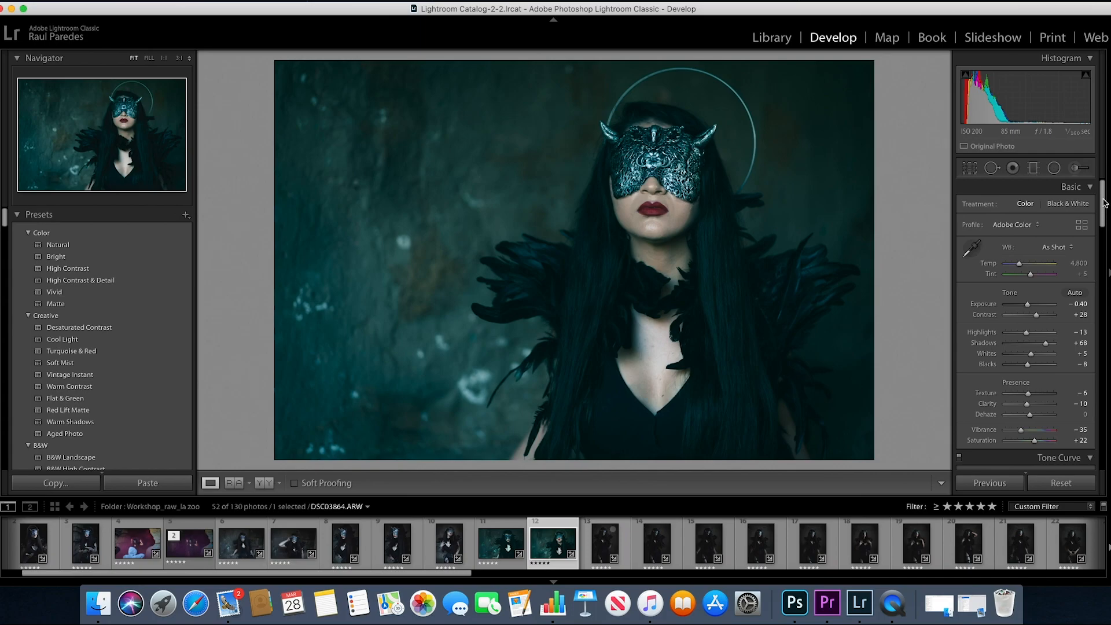
scroll("down", 3)
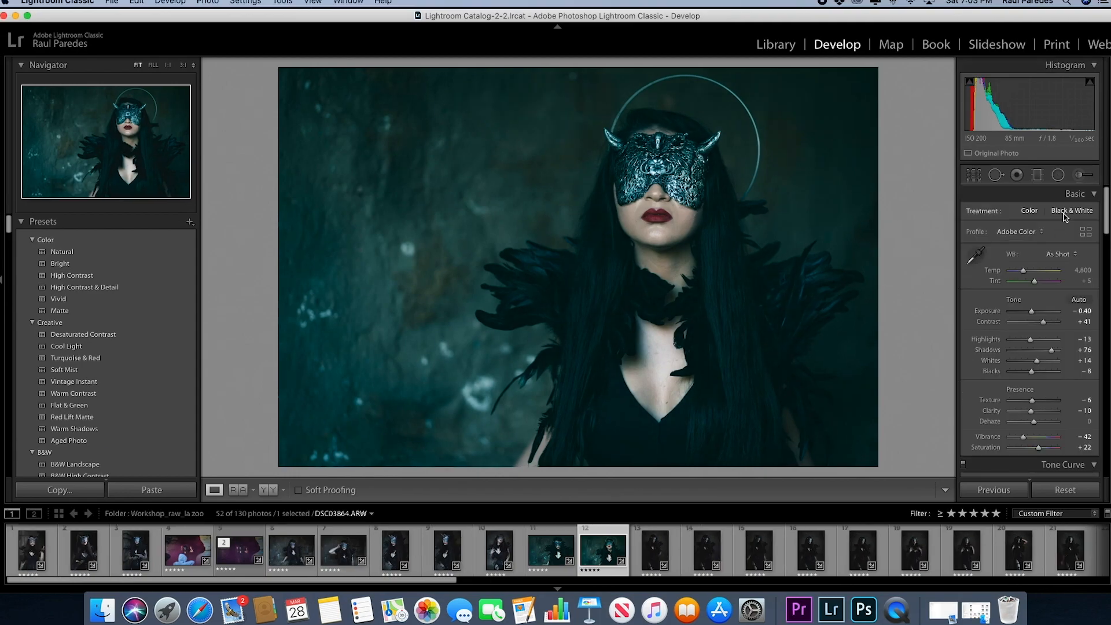
left_click(267, 490)
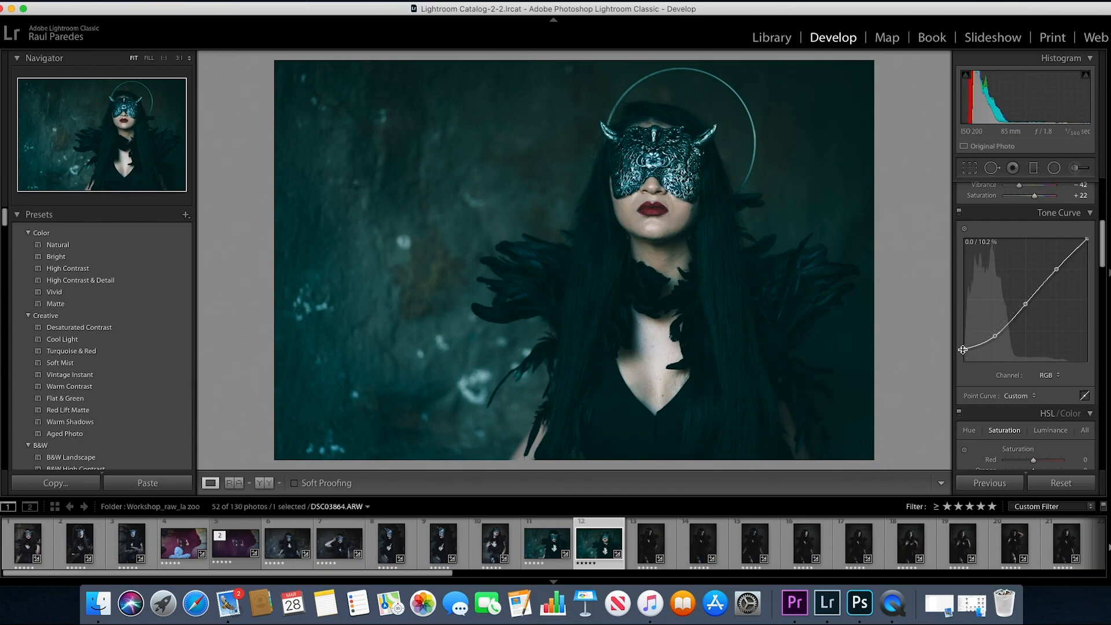
Step: Lower Clarity to −13 in the Basic panel
scroll("up", 3)
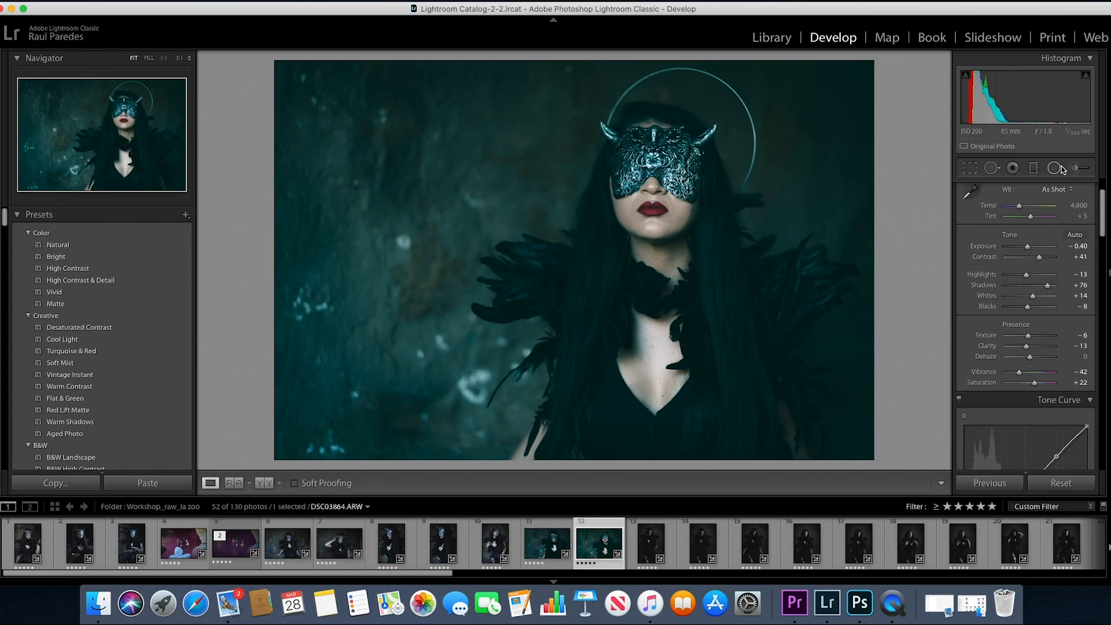
mouse_move(1047, 218)
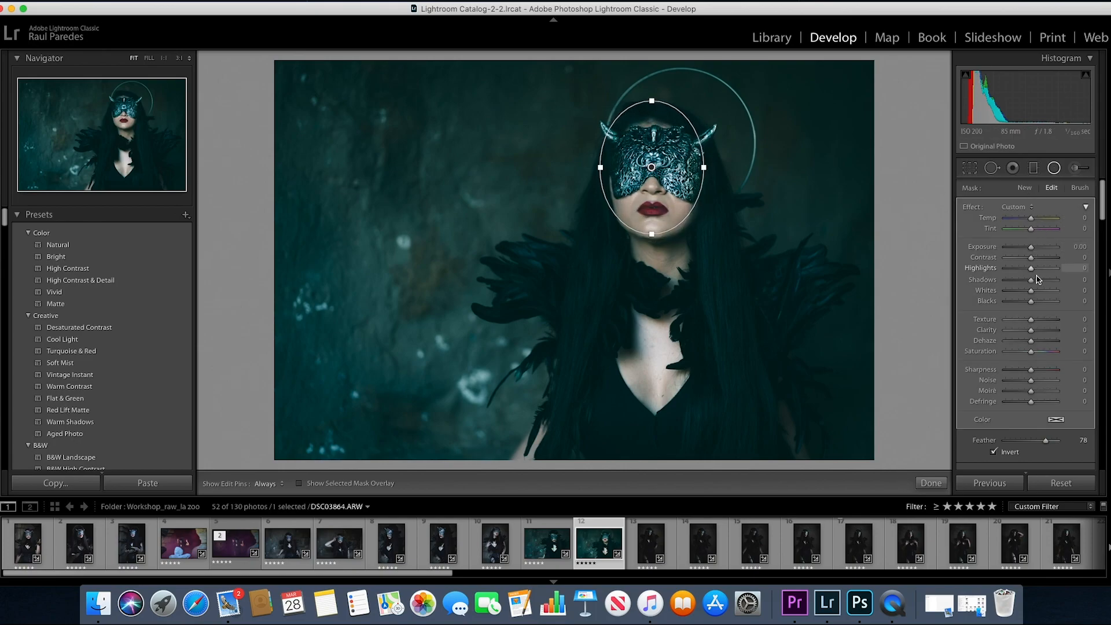
mouse_move(1055, 329)
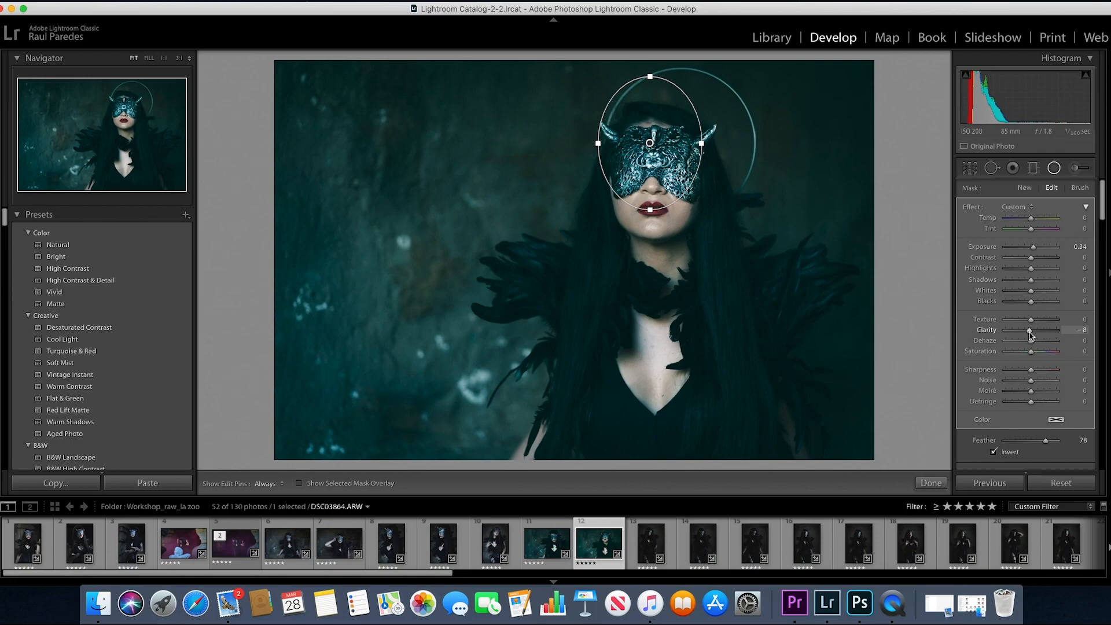
Step: Finish the feathered oval radial filter brightening the face with +0.34 exposure
left_click(930, 483)
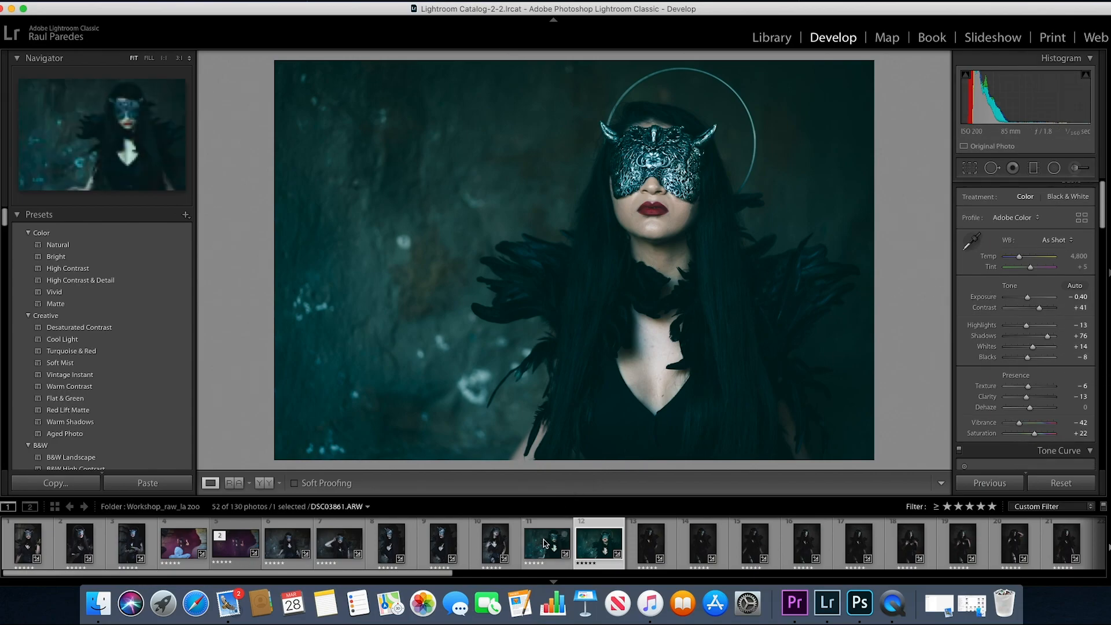
Step: Compare against photo 11, return to the masked portrait, and start a new preset from its grade
left_click(546, 543)
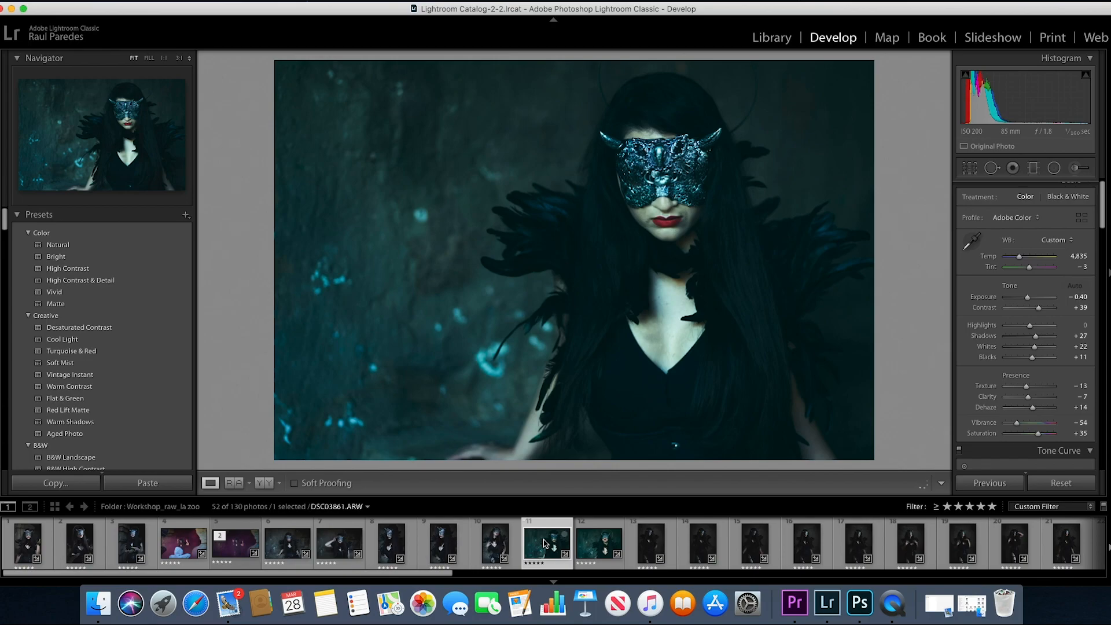
left_click(598, 543)
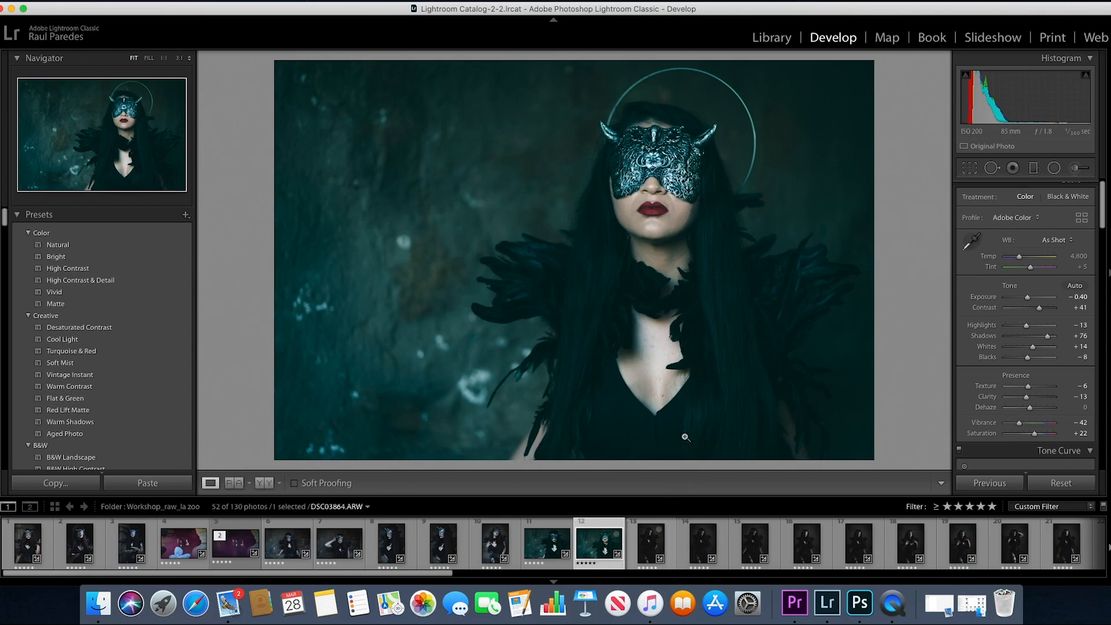
mouse_move(858, 444)
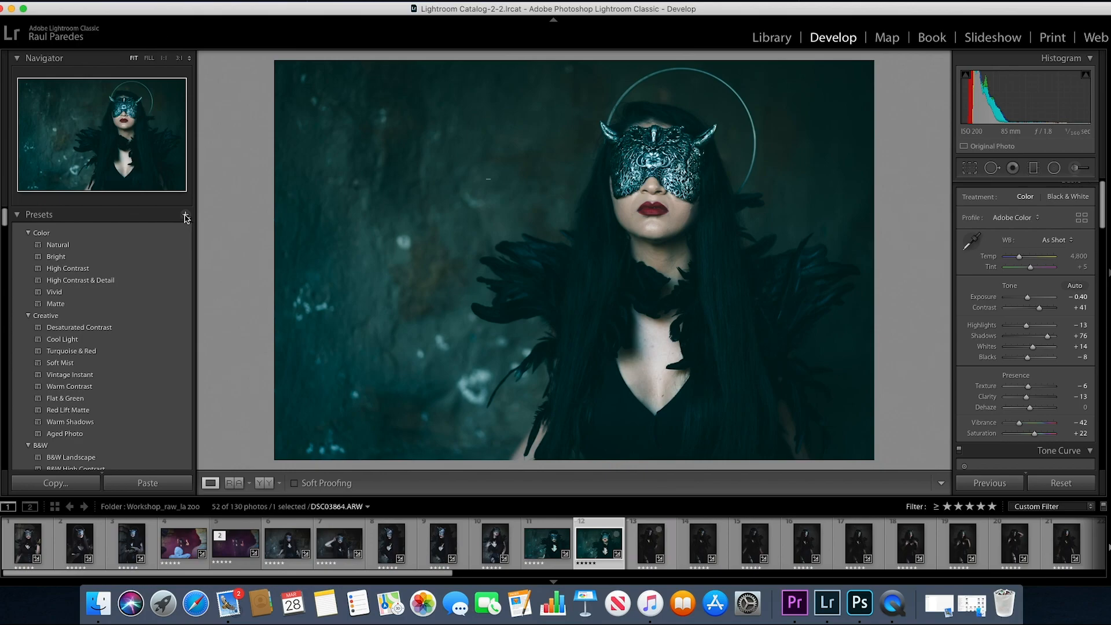
left_click(185, 216)
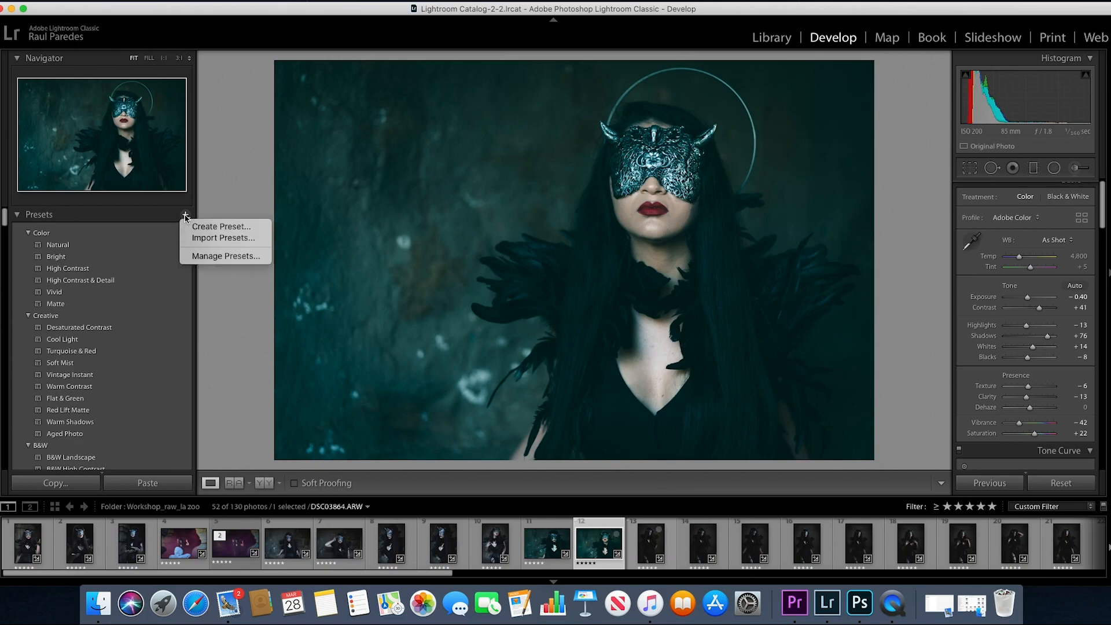
mouse_move(221, 226)
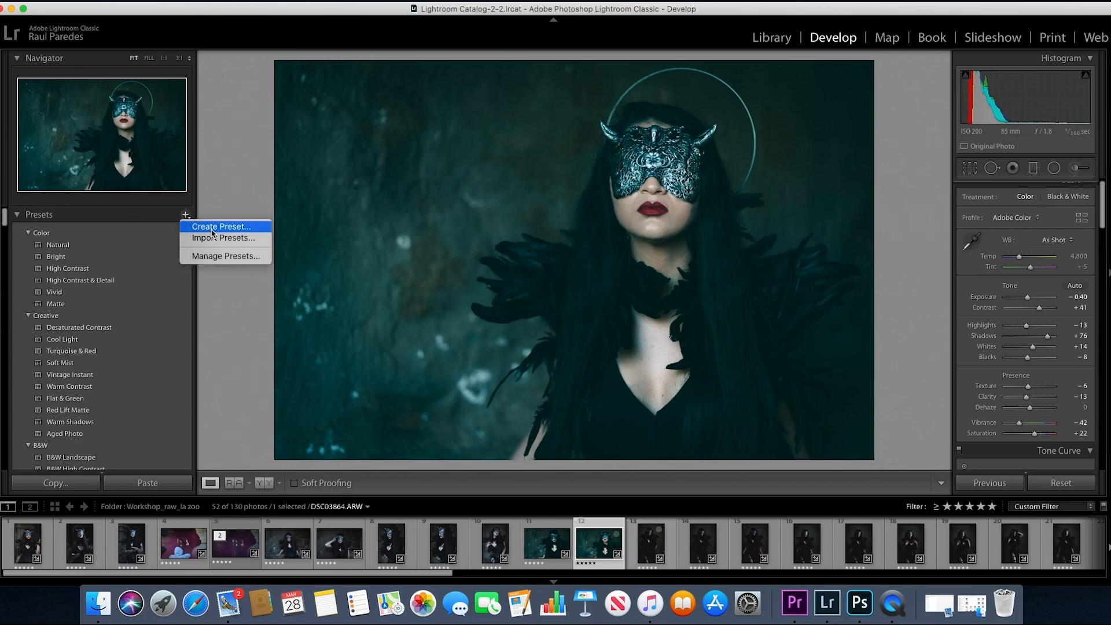
mouse_move(919, 233)
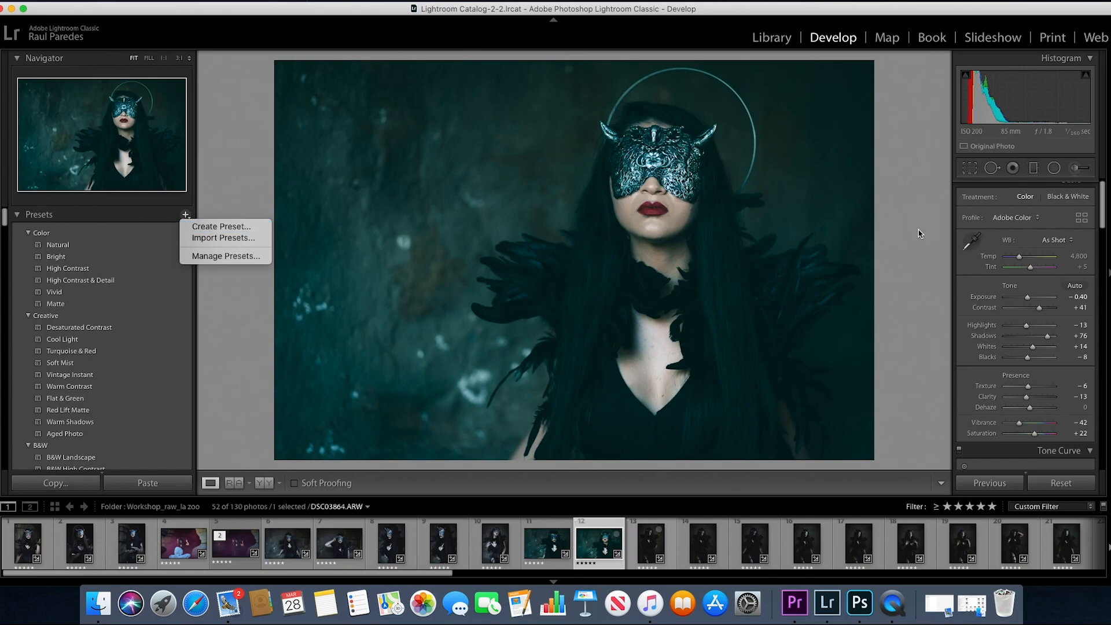